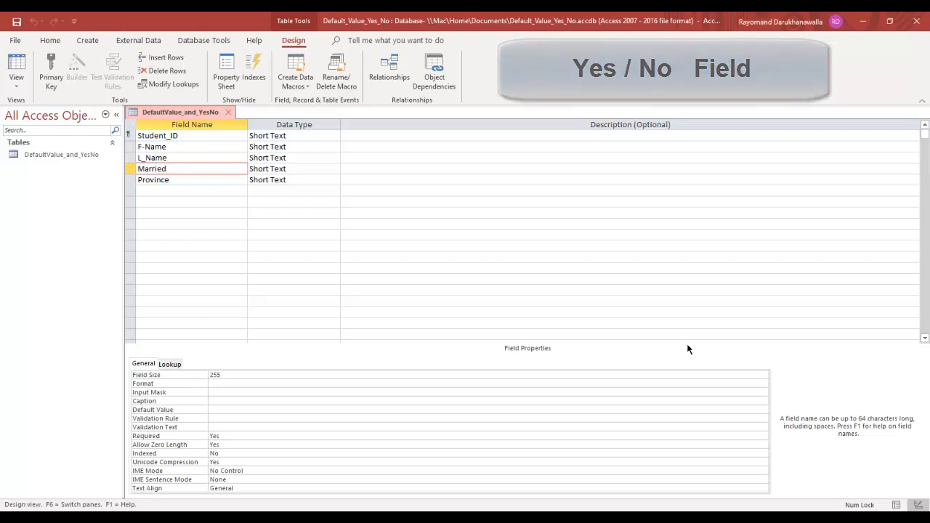
# Change the Married field's data type from Short Text to Yes/No.
pyautogui.click(151, 169)
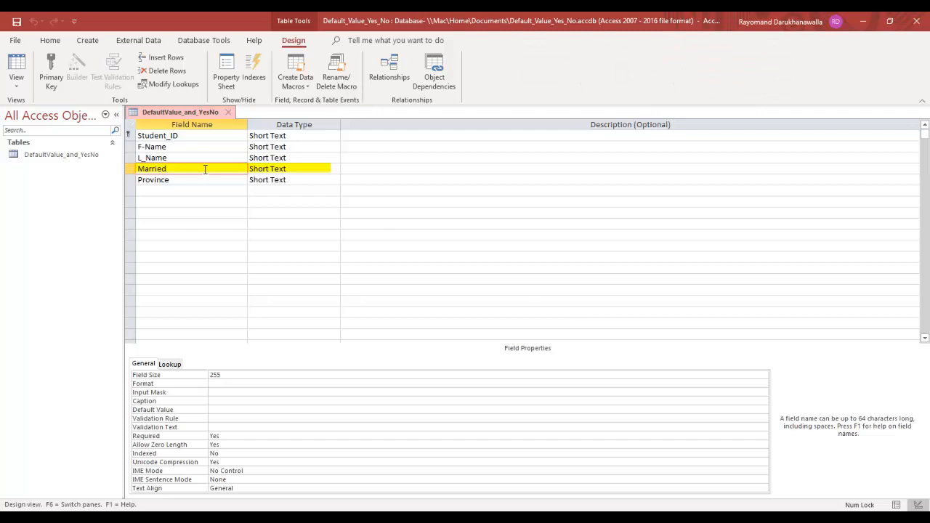
pyautogui.click(167, 169)
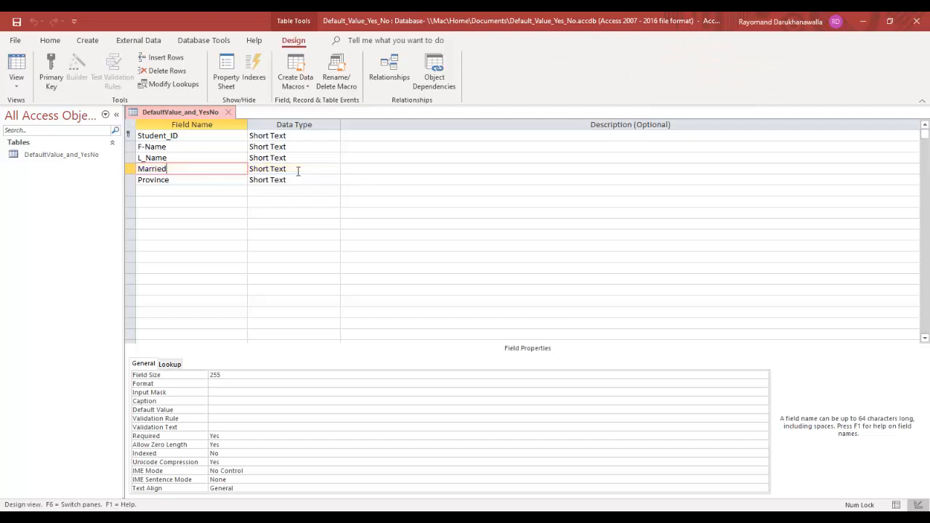
pyautogui.click(293, 168)
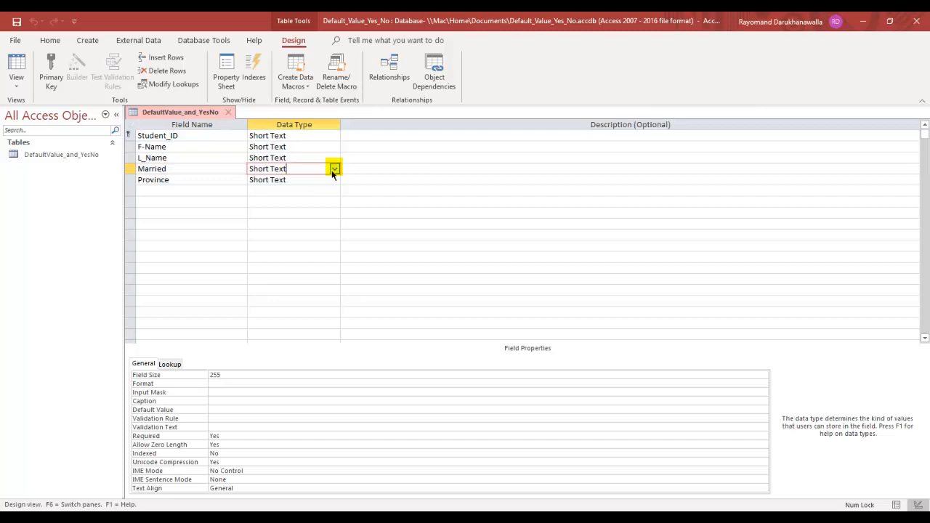
pyautogui.click(335, 169)
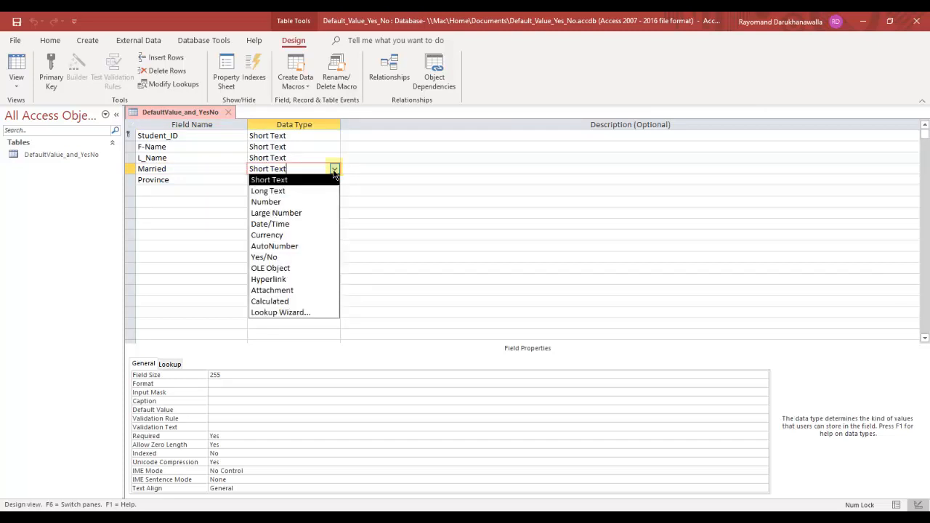
pyautogui.moveTo(296, 256)
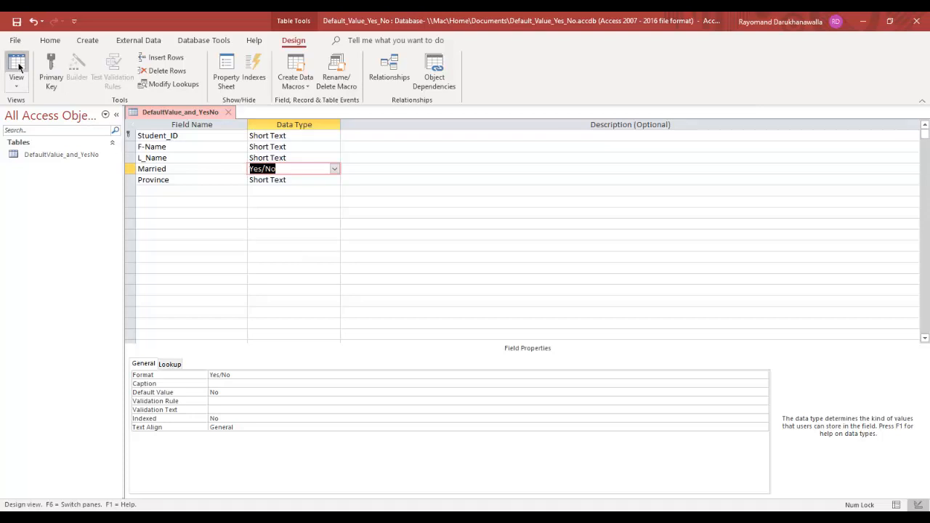
# Save the table, confirm Married shows as a checkbox in Datasheet View, and return to Design View.
pyautogui.click(17, 64)
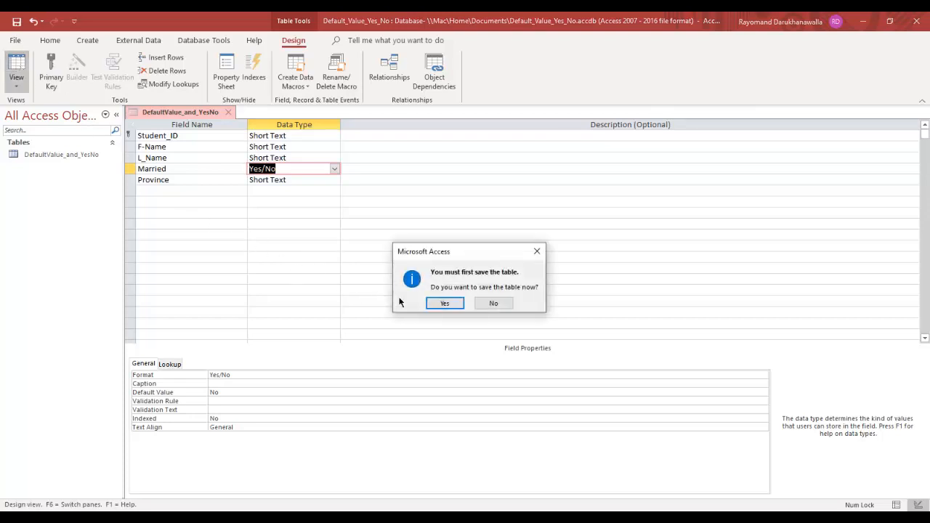
pyautogui.click(444, 303)
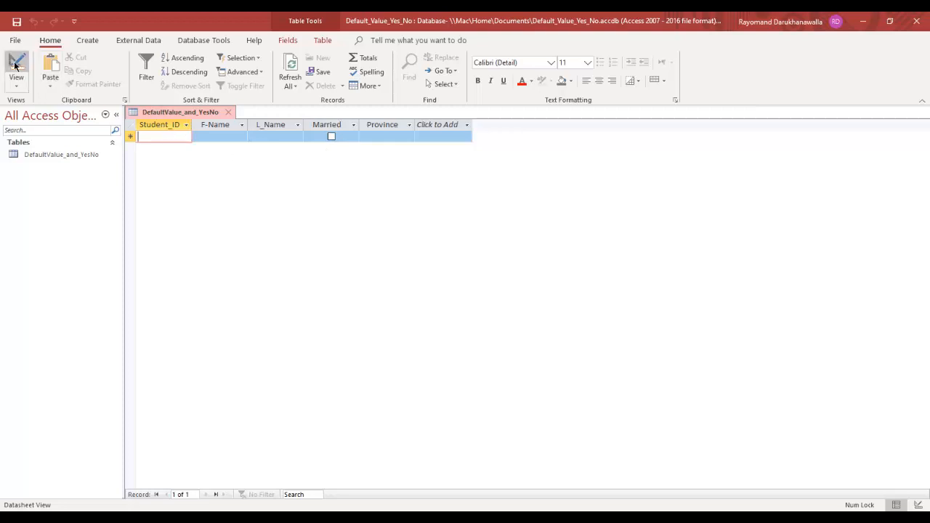
pyautogui.click(14, 61)
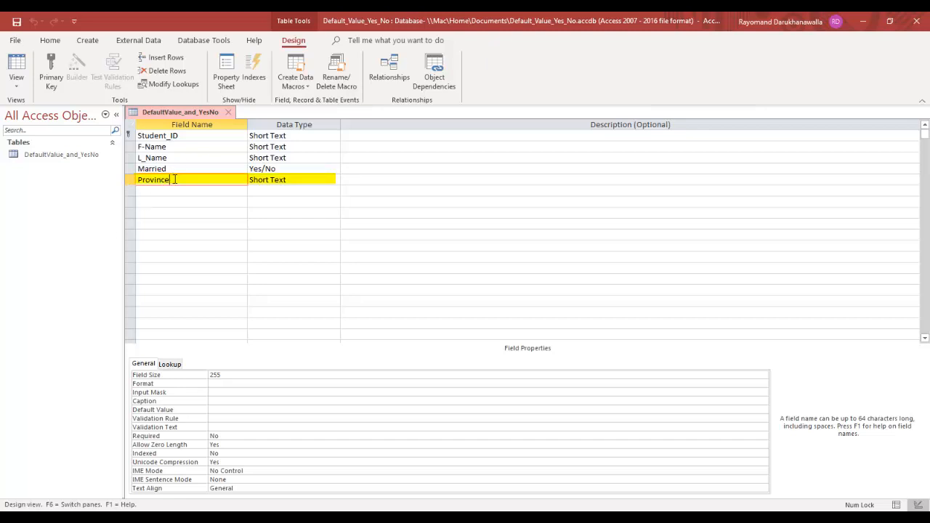
# Give the Province field a Default Value of "ON" and view it prefilled in the datasheet.
pyautogui.click(215, 375)
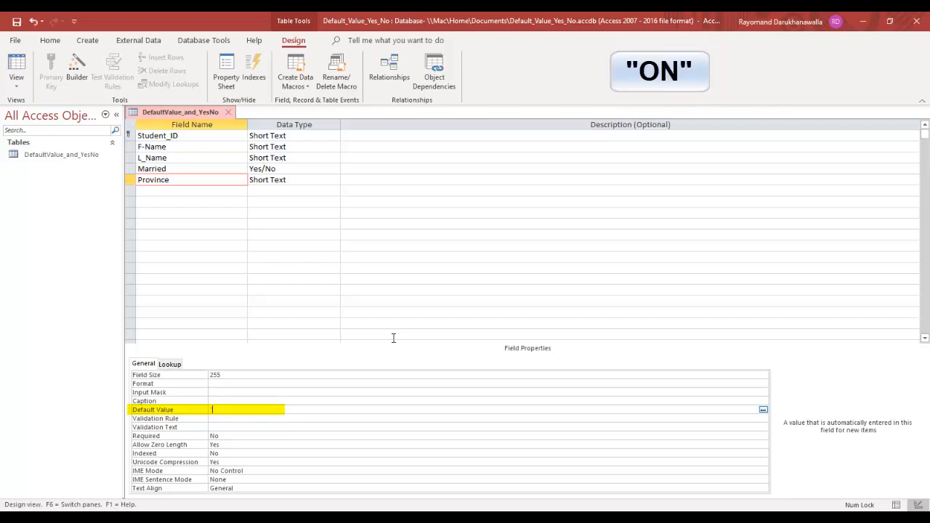
pyautogui.write('"ON"')
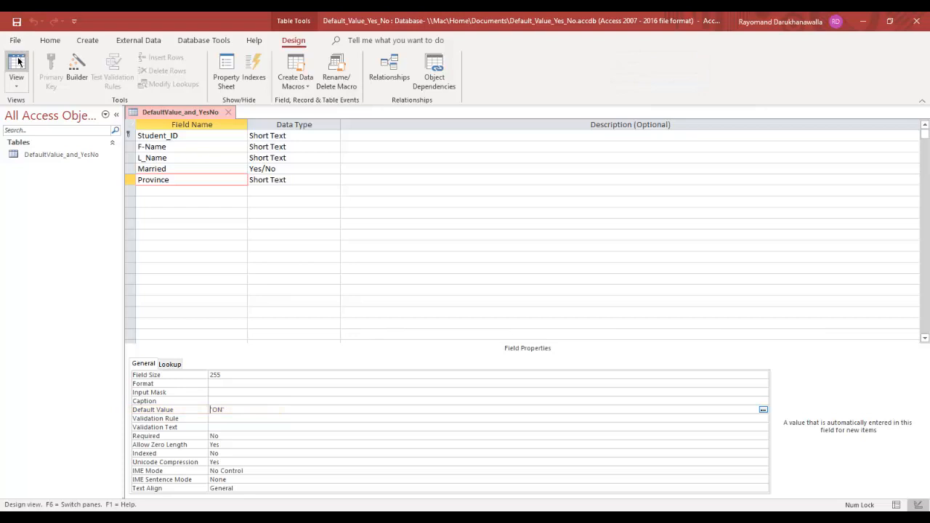
pyautogui.click(16, 61)
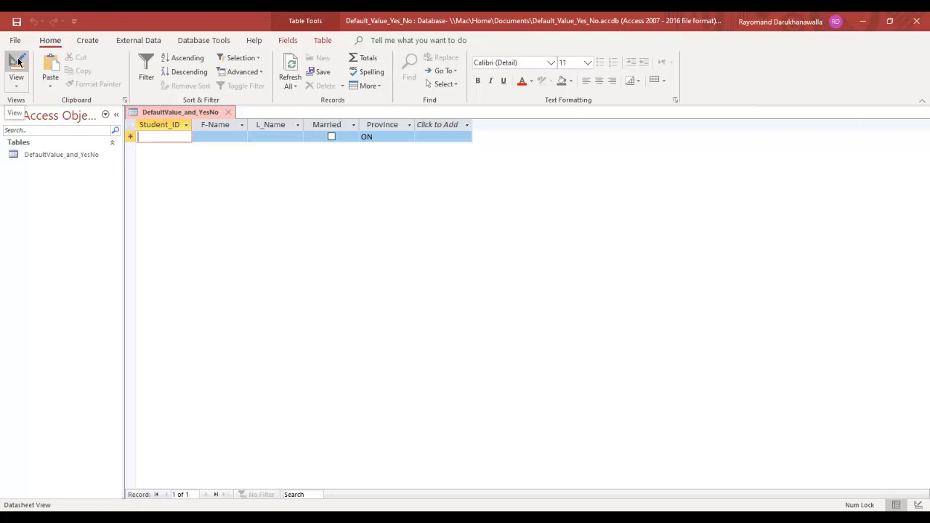
pyautogui.write('123456789')
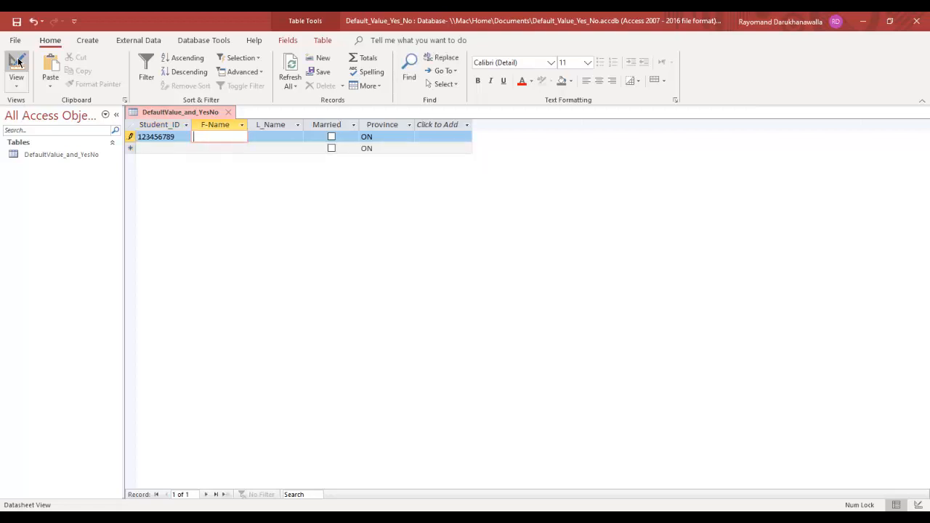
pyautogui.write('Rayomand')
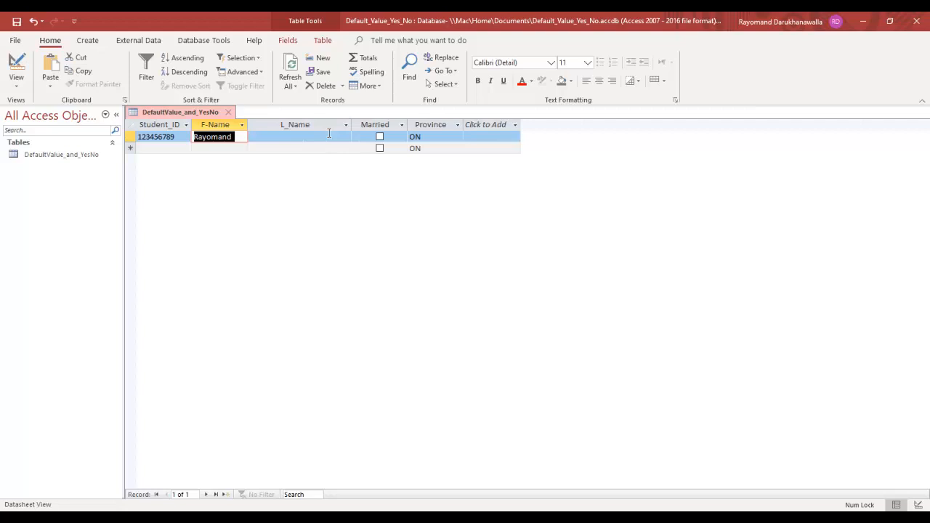
pyautogui.click(317, 136)
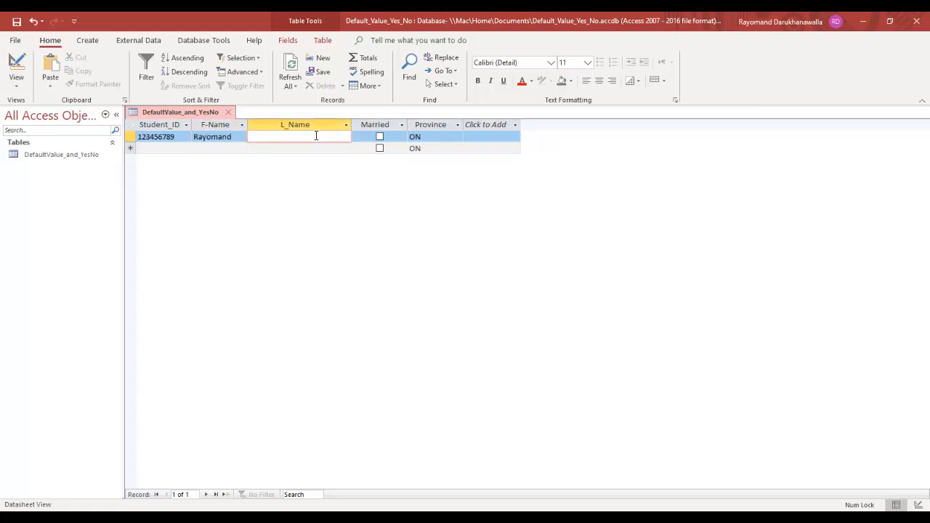
pyautogui.write('Darukhanawalla')
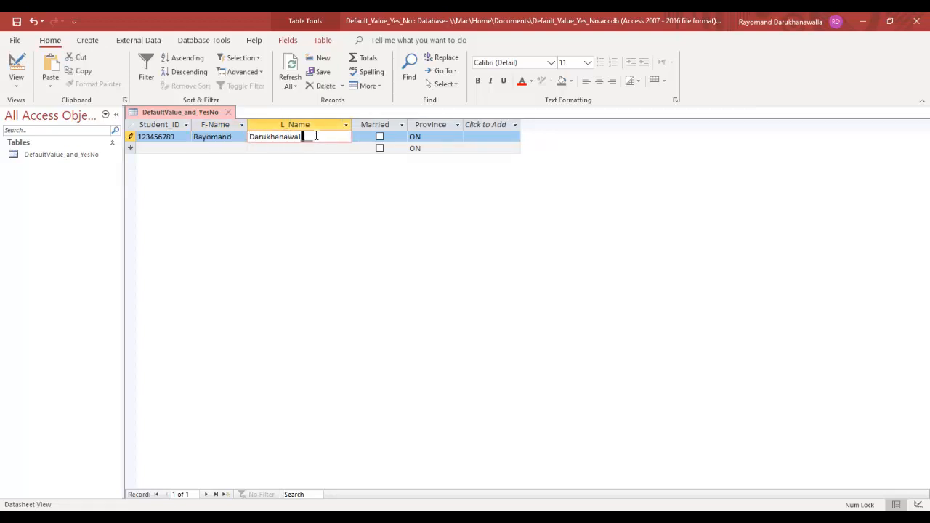
pyautogui.write('la')
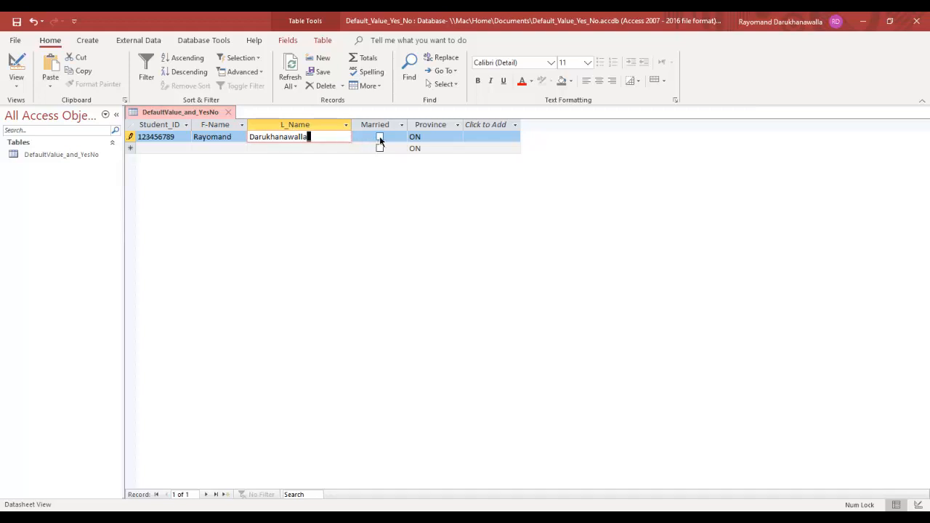
pyautogui.click(379, 137)
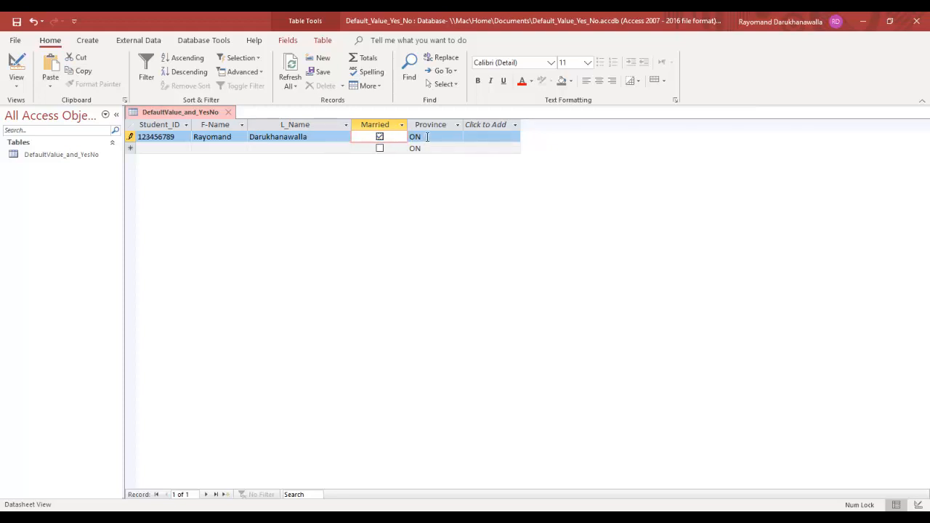
pyautogui.click(162, 148)
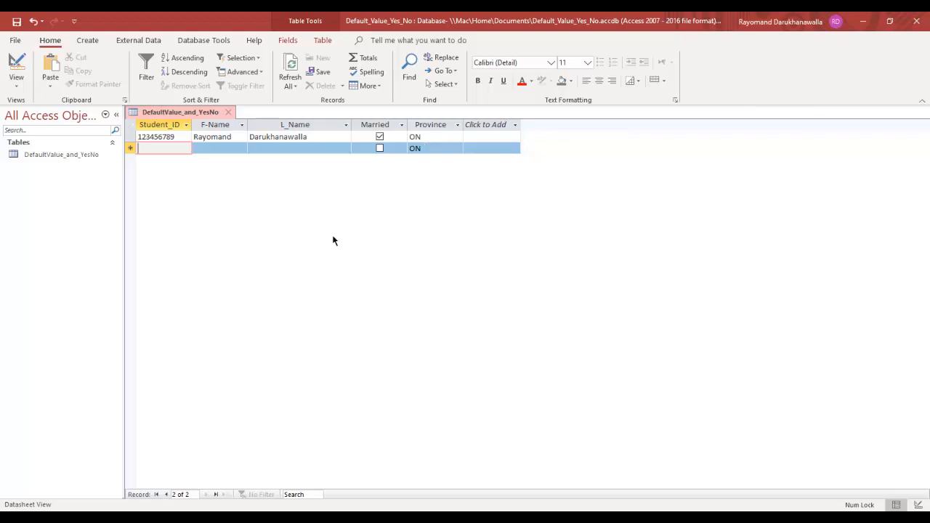
pyautogui.write('111222333')
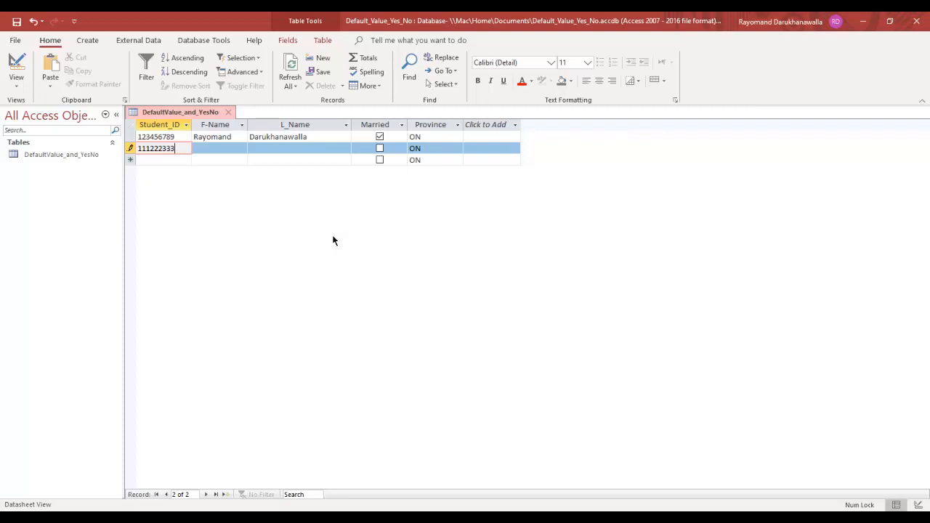
pyautogui.write('Kashmira')
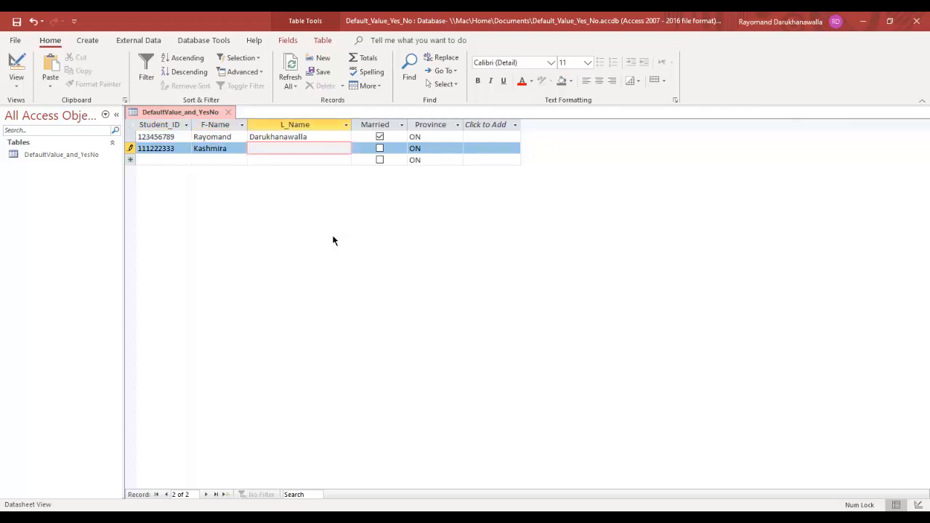
pyautogui.write('Darukhana')
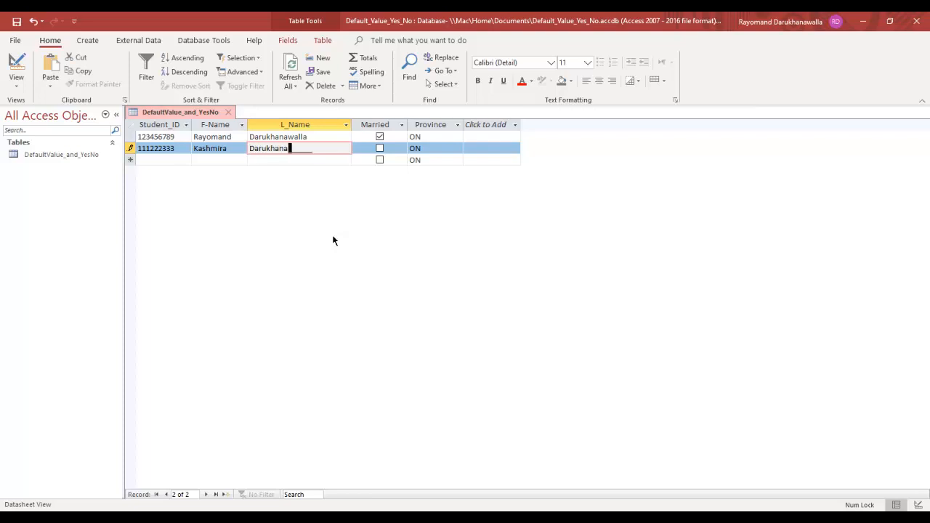
pyautogui.write('walla')
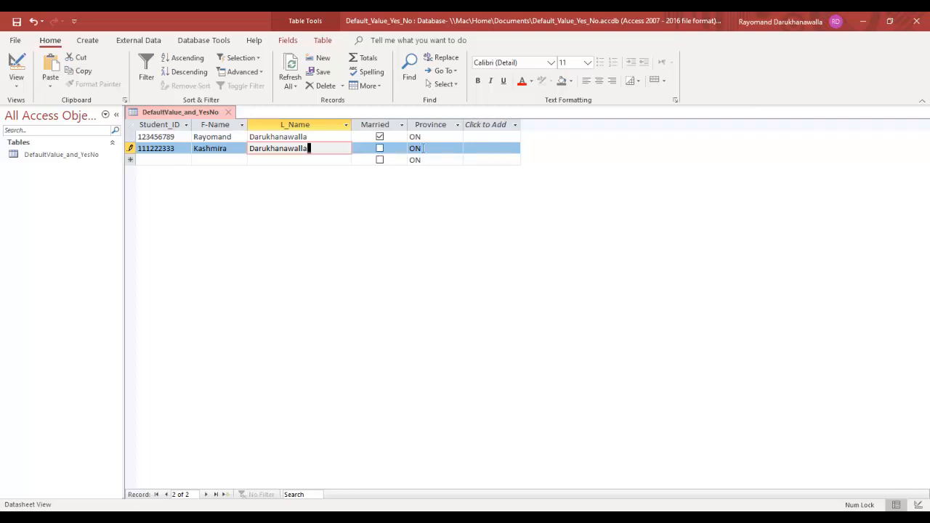
pyautogui.click(427, 149)
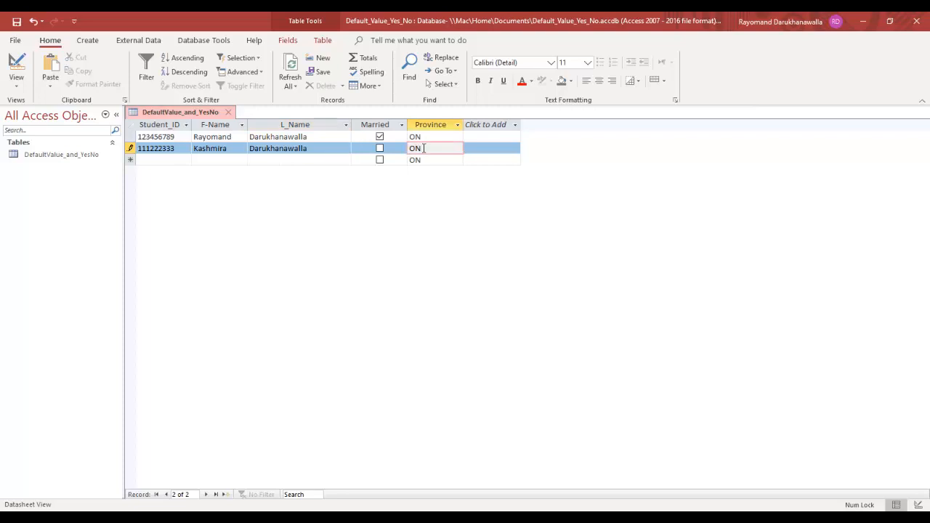